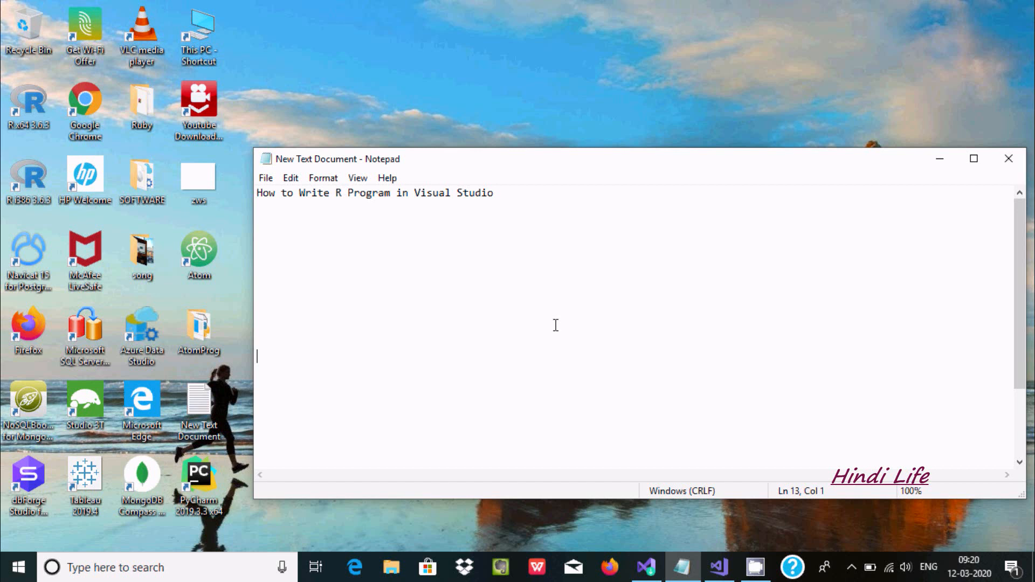
mouse_move(432, 217)
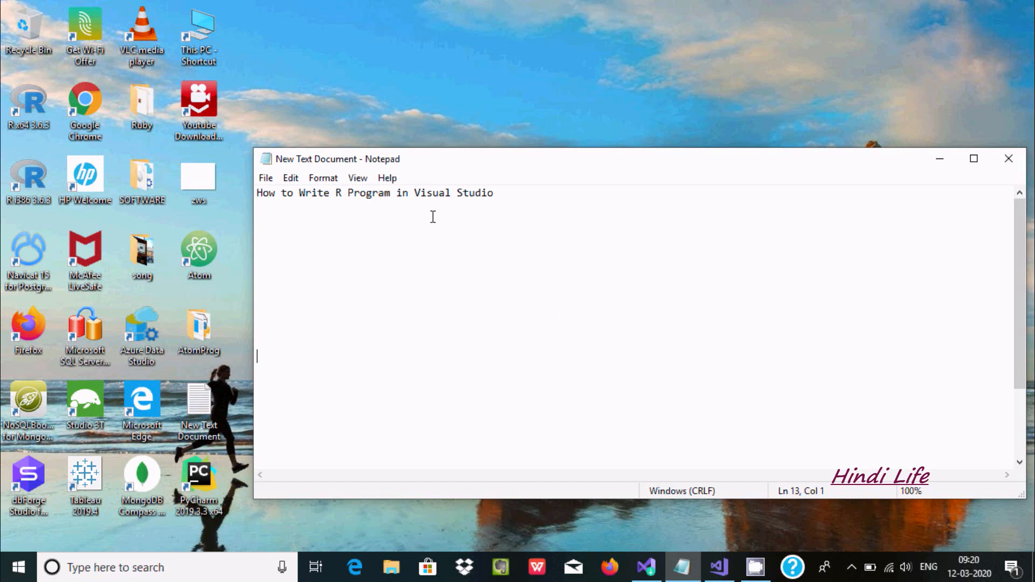
mouse_move(444, 246)
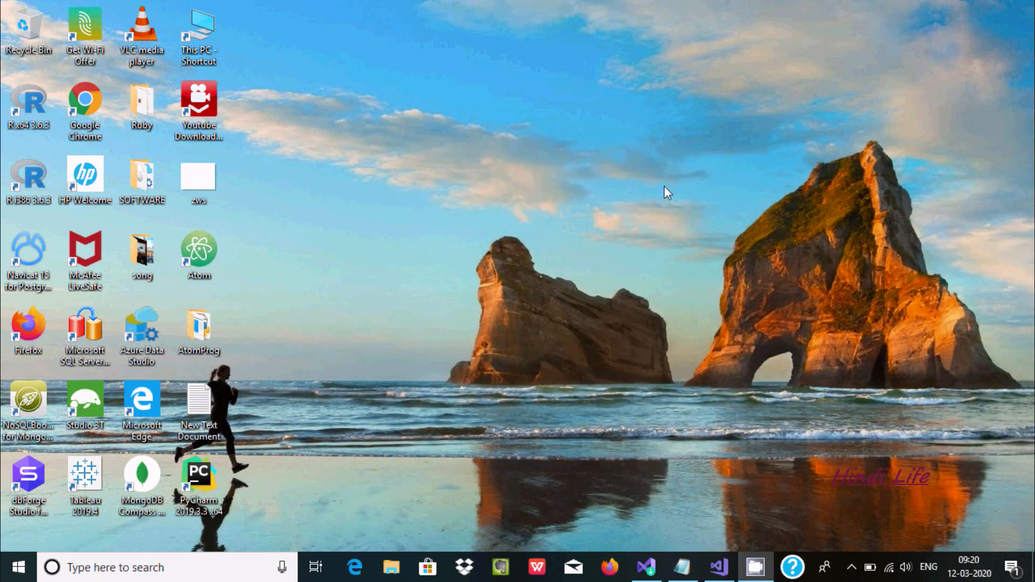
mouse_move(507, 228)
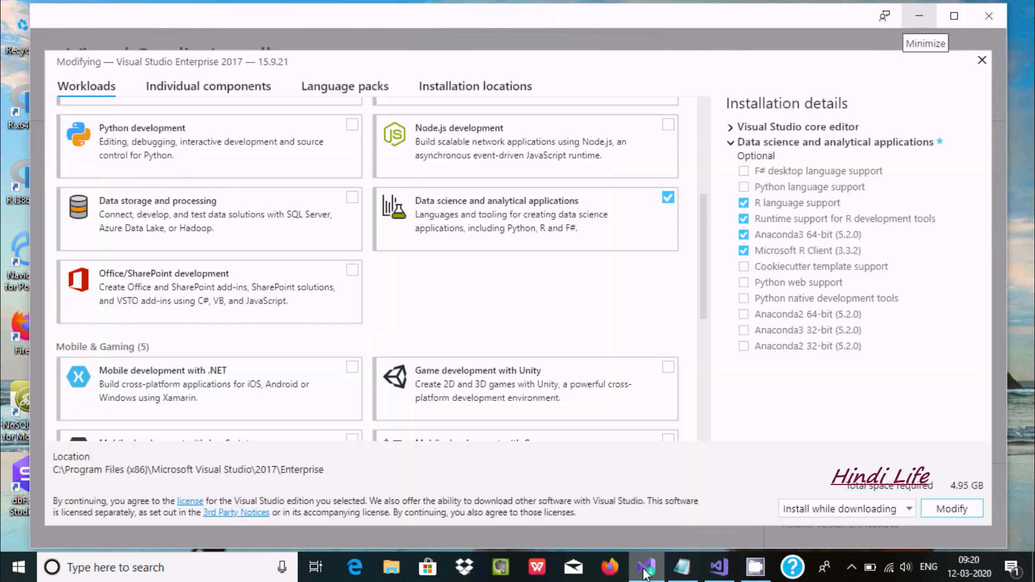
mouse_move(552, 84)
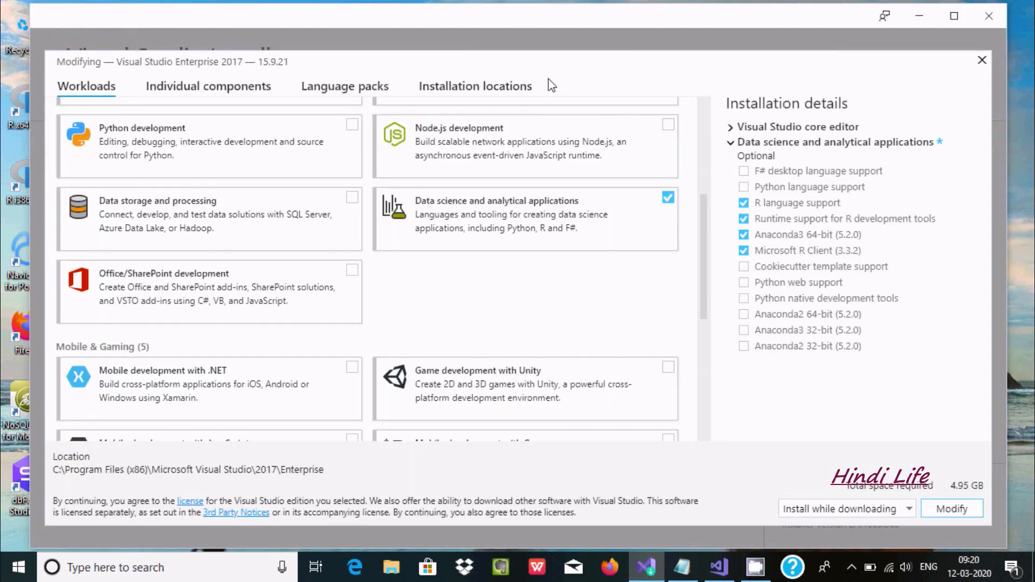
mouse_move(452, 215)
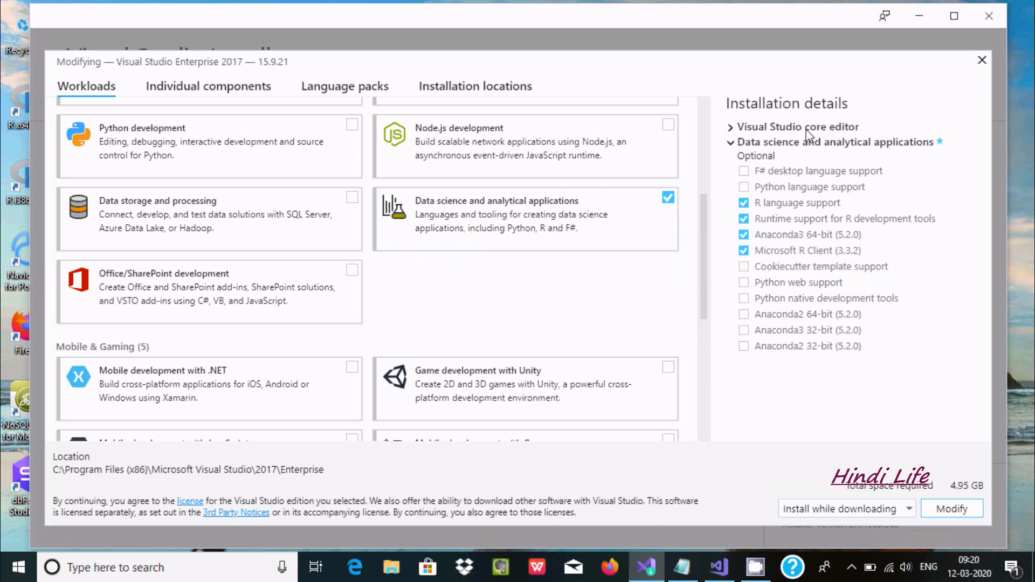
mouse_move(807, 187)
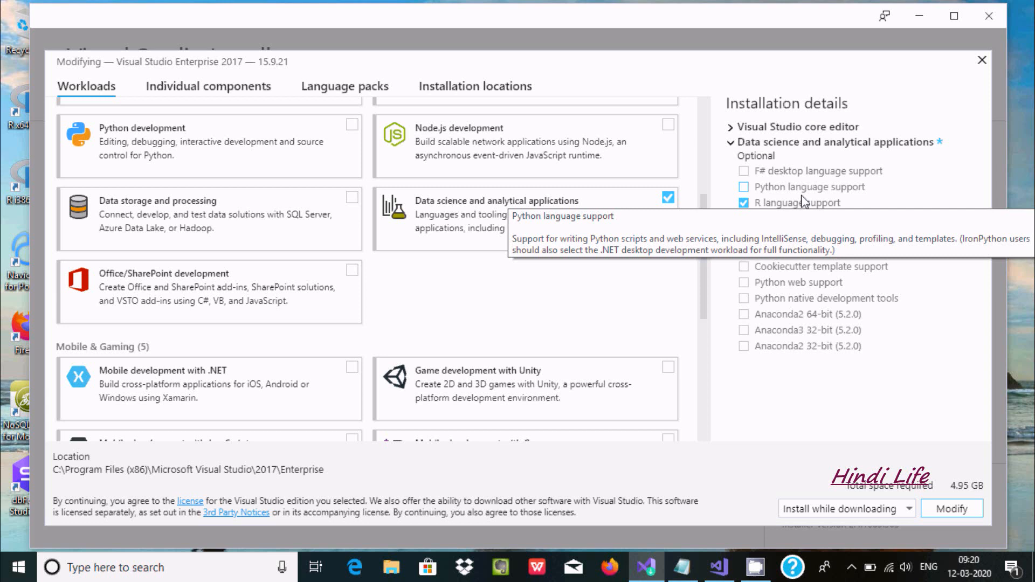
- Keep R language support, R runtime tools, Anaconda3 and Microsoft R Client in the Data science workload
left_click(743, 219)
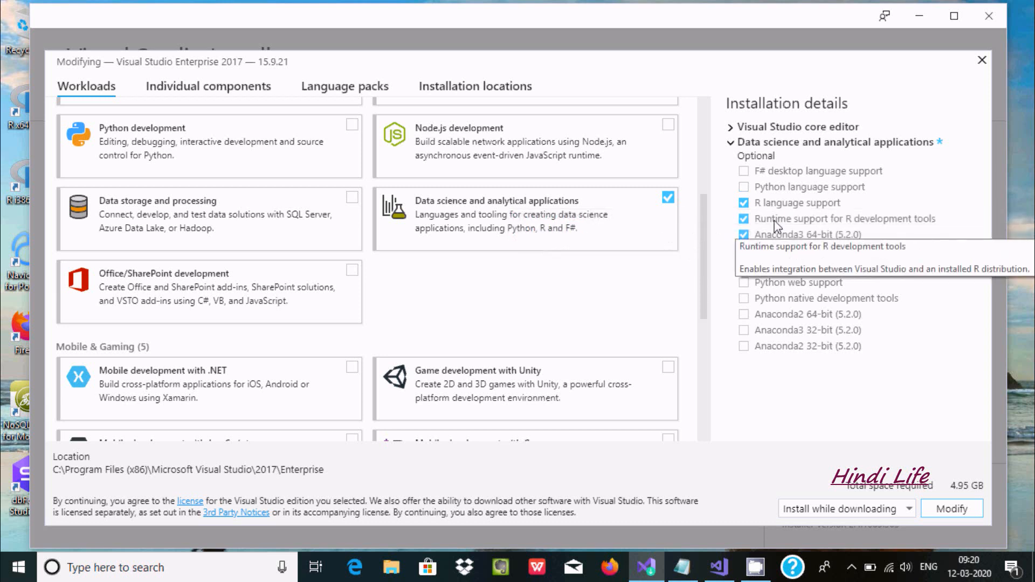
mouse_move(811, 226)
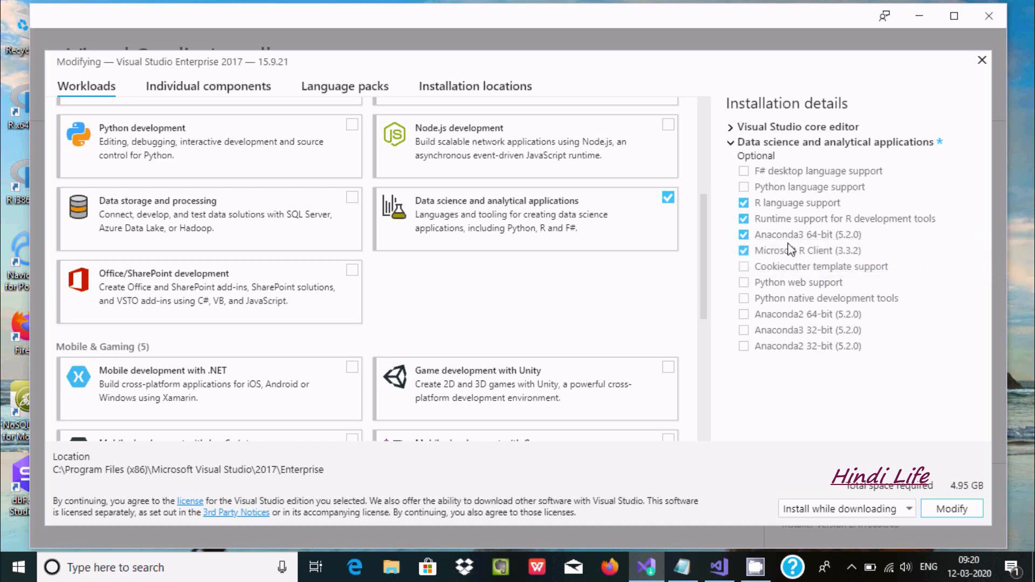
mouse_move(806, 251)
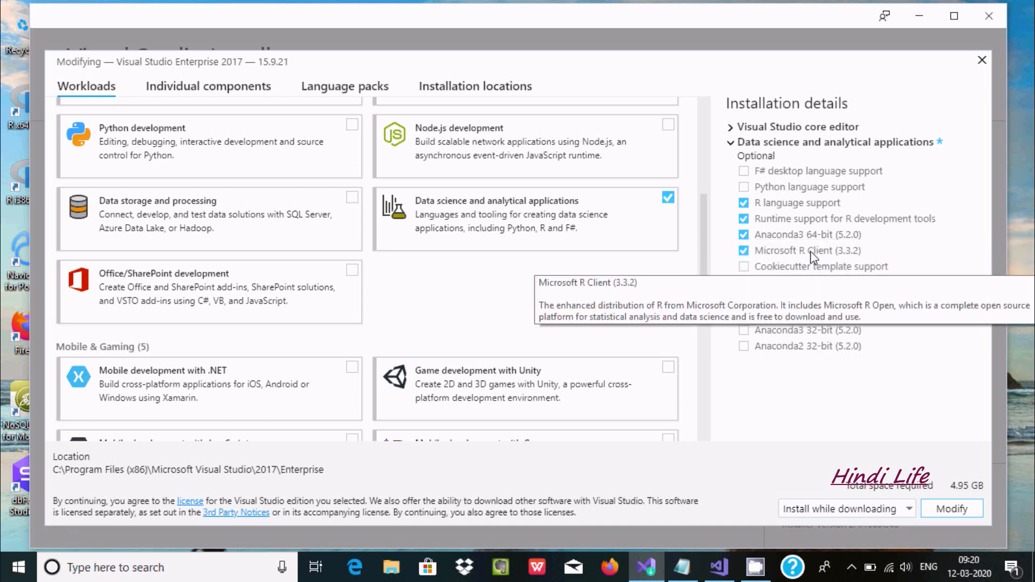
mouse_move(725, 220)
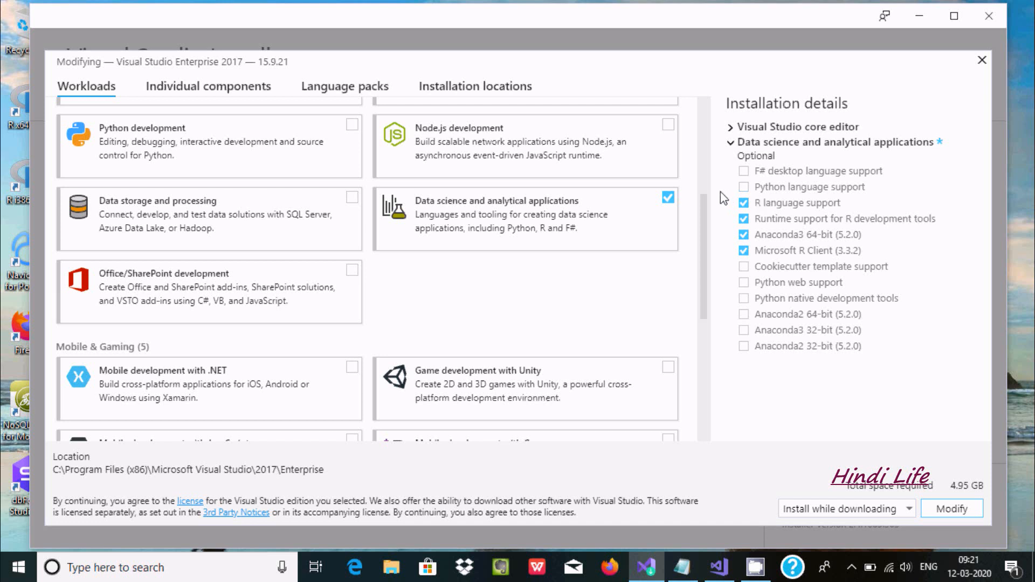
mouse_move(601, 218)
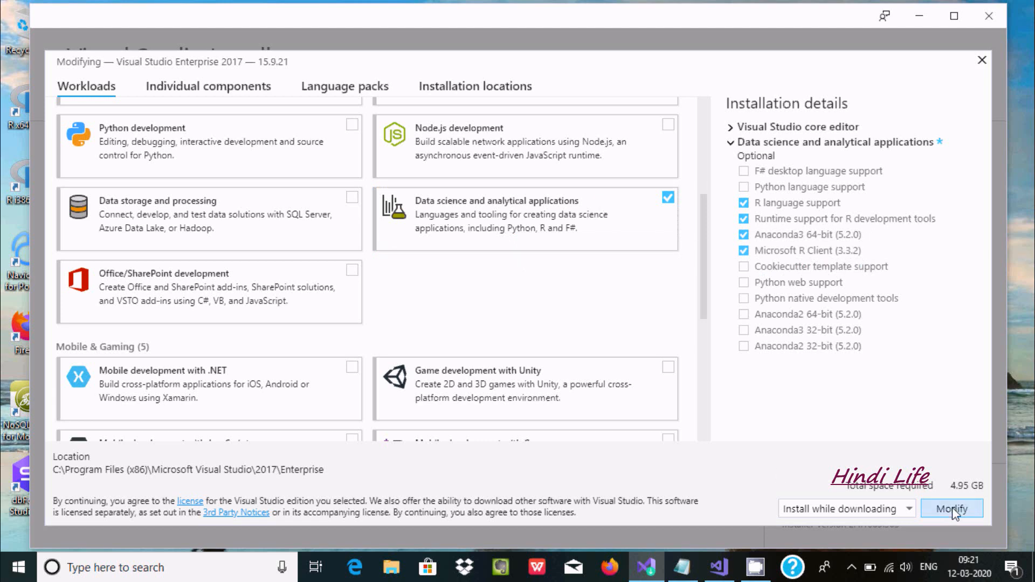
- Begin modifying Visual Studio Enterprise 2017 to install the chosen R components
left_click(951, 509)
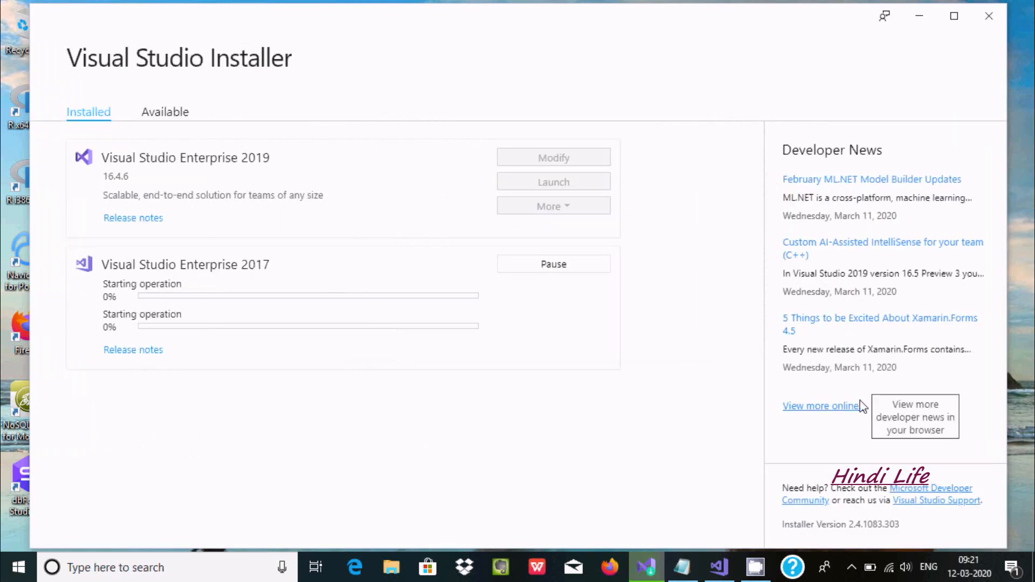
mouse_move(182, 301)
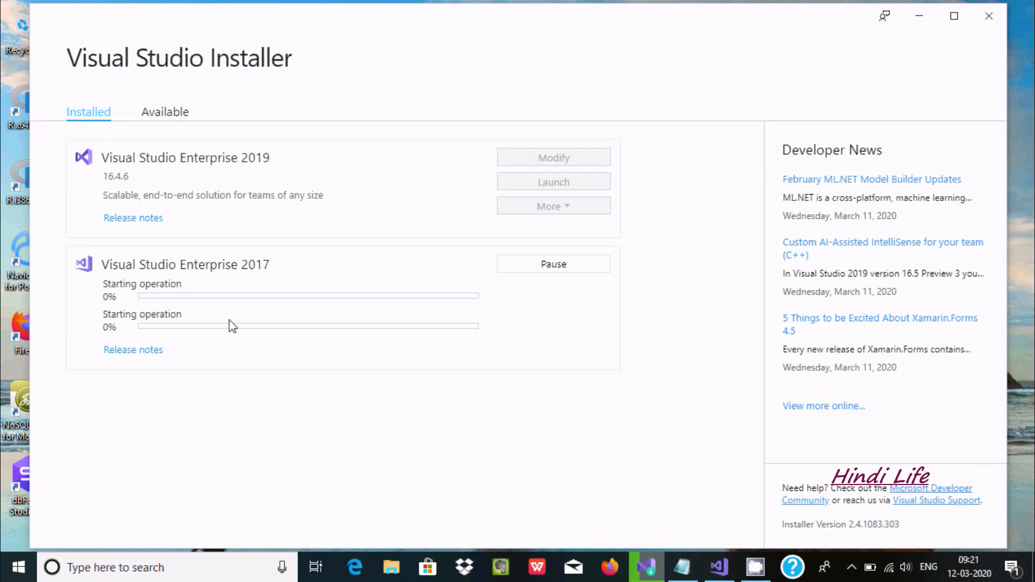
mouse_move(376, 293)
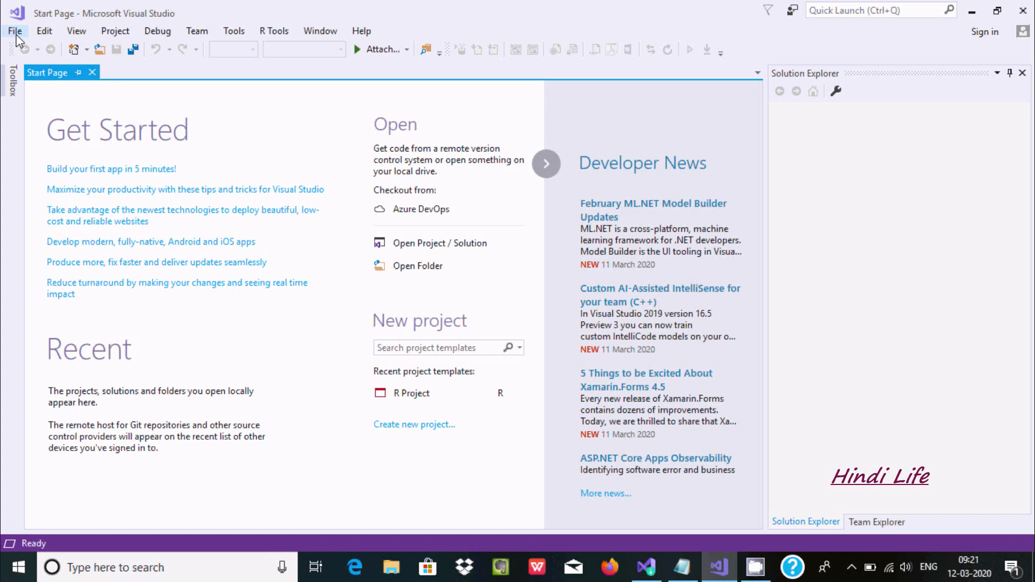
- Launch Visual Studio and reach the New Project dialog listing the R Project template
left_click(14, 30)
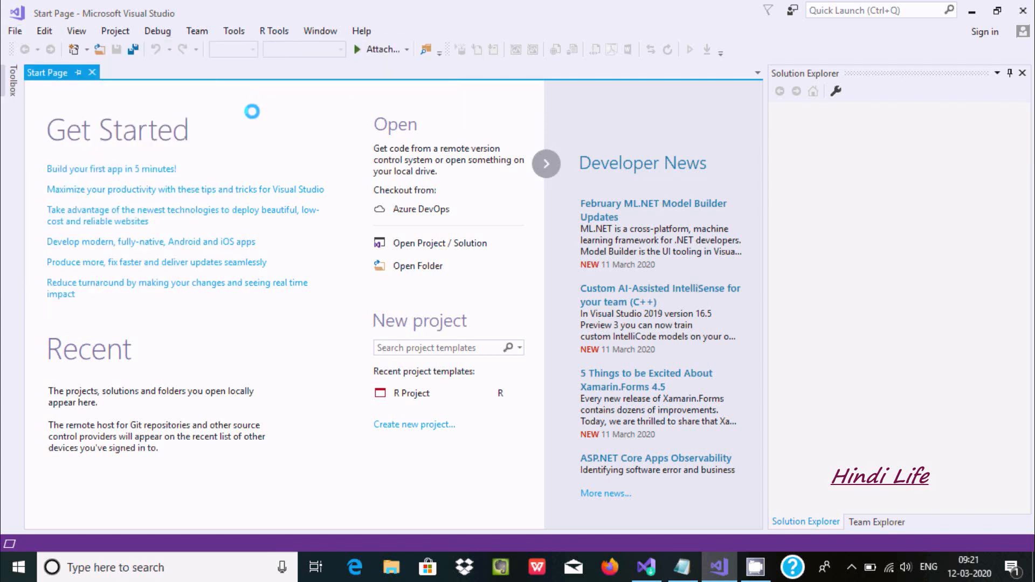
left_click(415, 425)
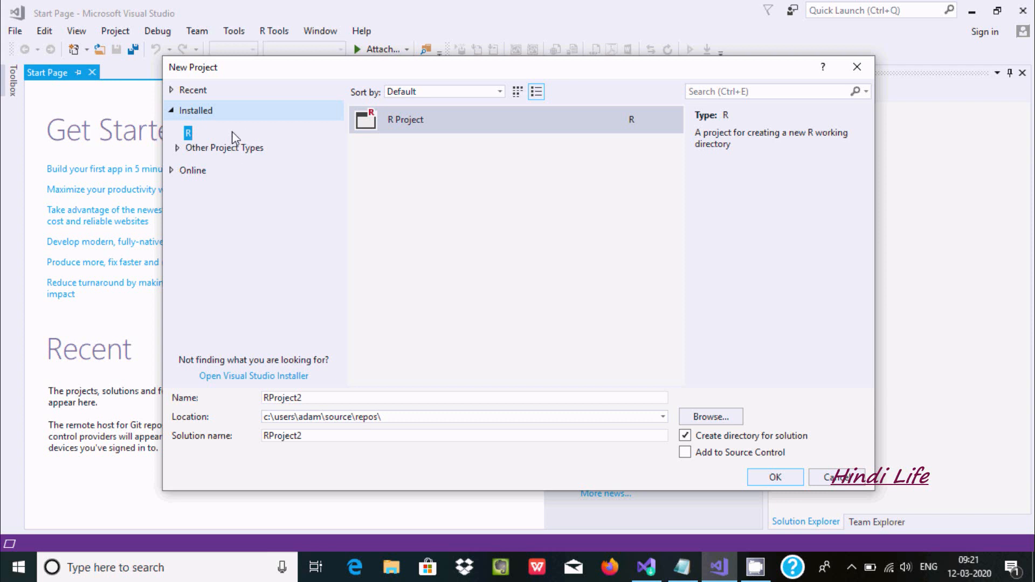
mouse_move(193, 145)
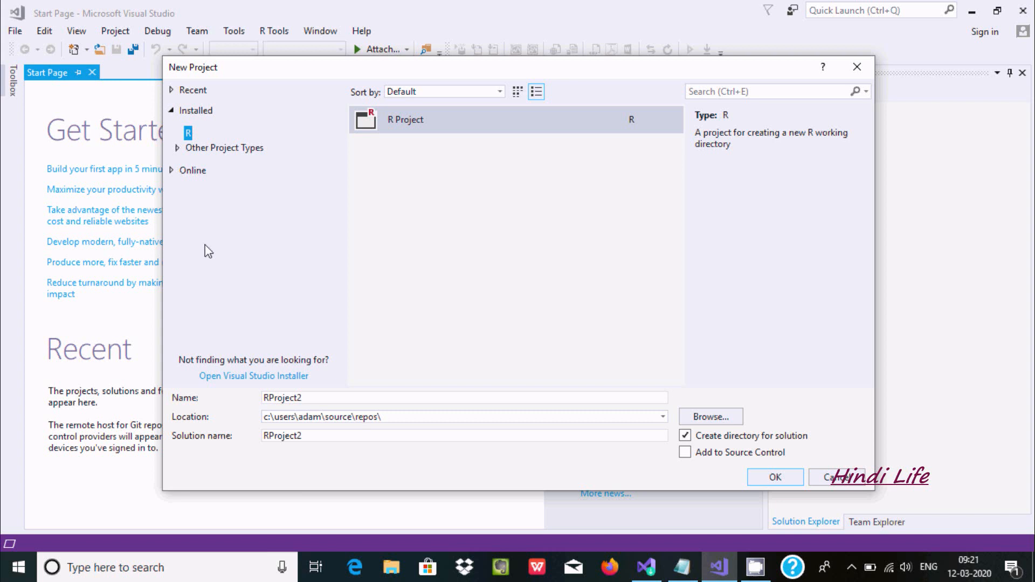
- Create an R Project named Test, opening Script.R and the R Interactive console
left_click(464, 398)
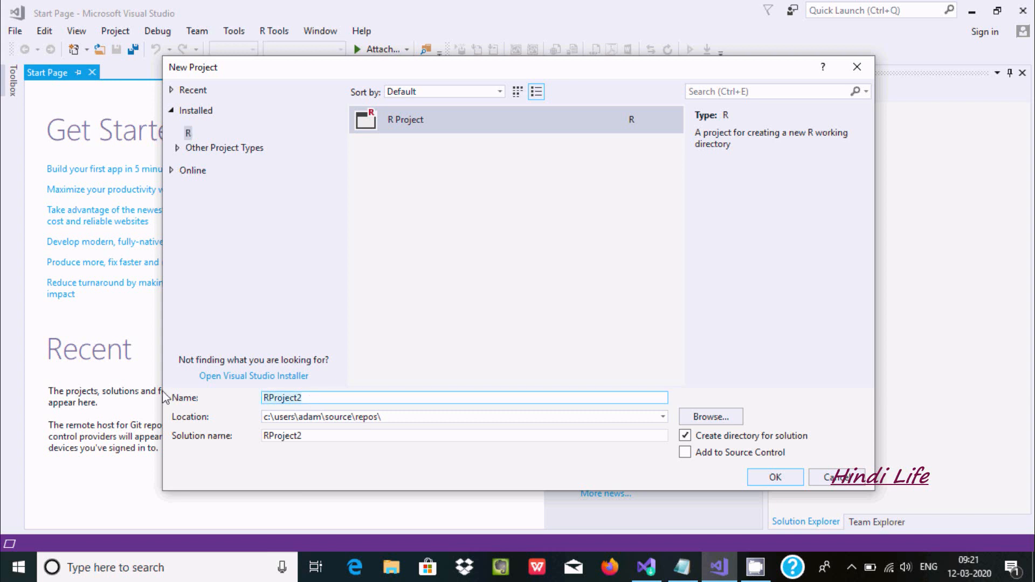
type("Test")
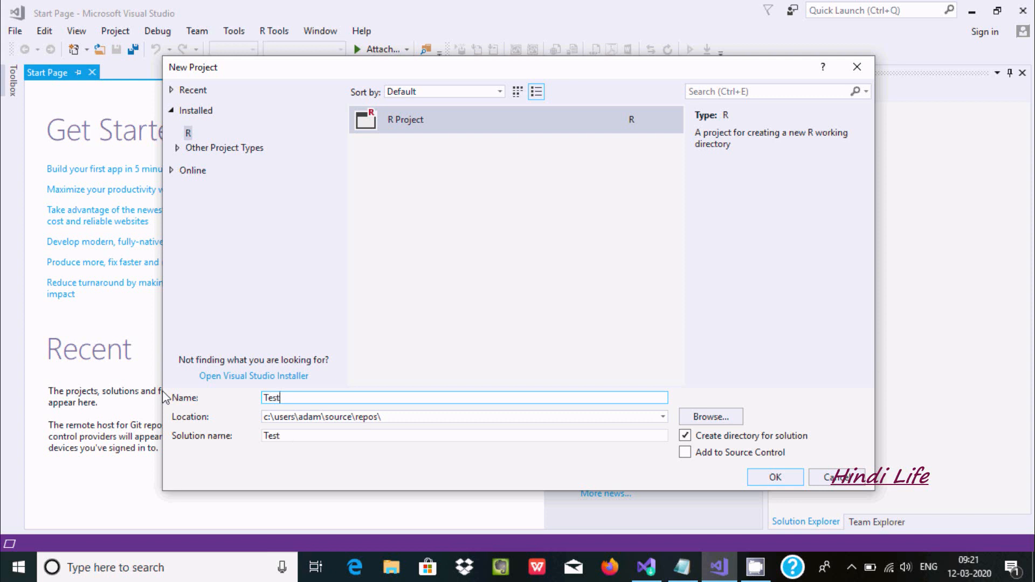
left_click(424, 417)
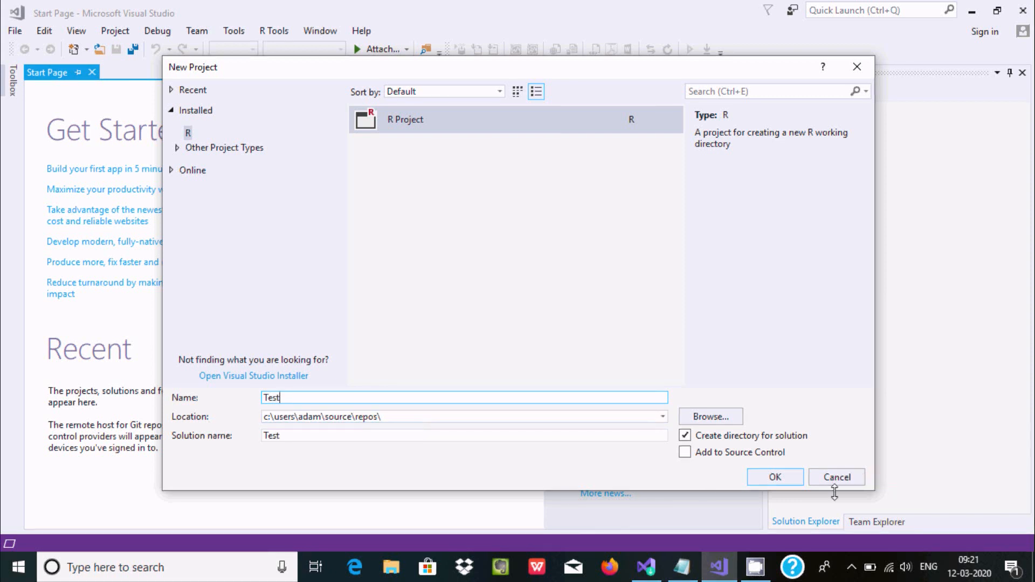
left_click(774, 476)
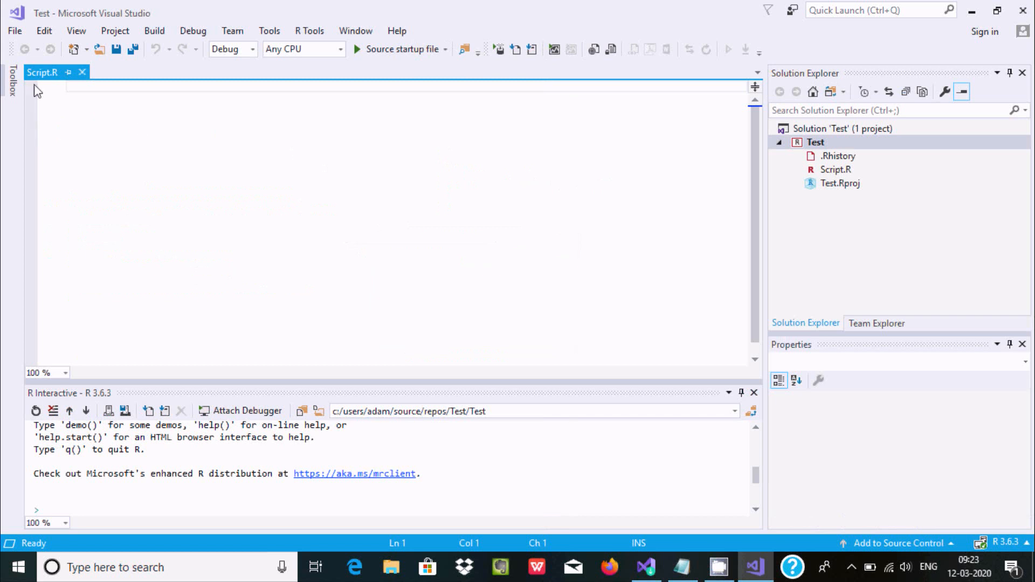
mouse_move(121, 112)
type("print(\"")
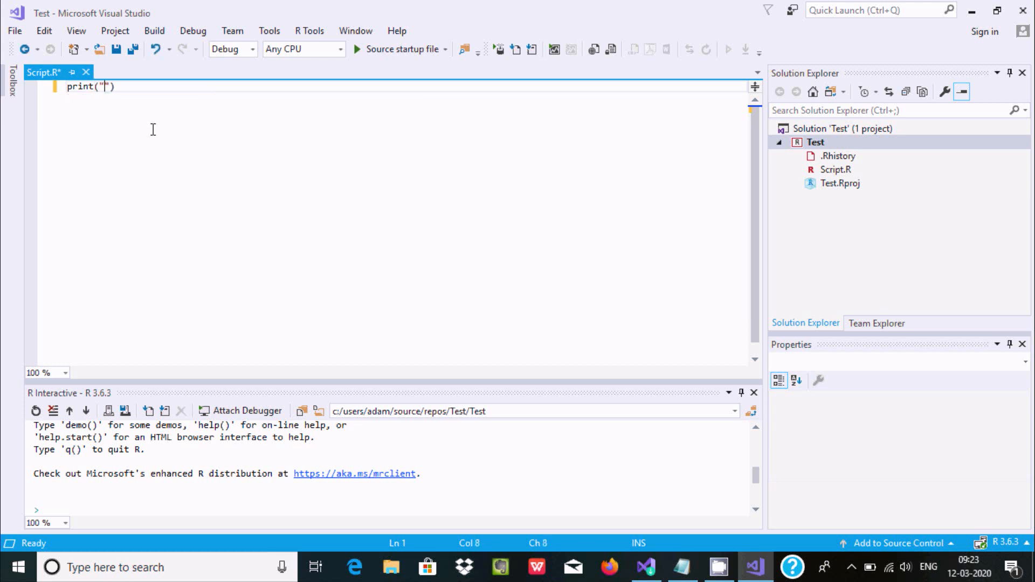
- Write print("Hello World!!!") in Script.R
type("Hello")
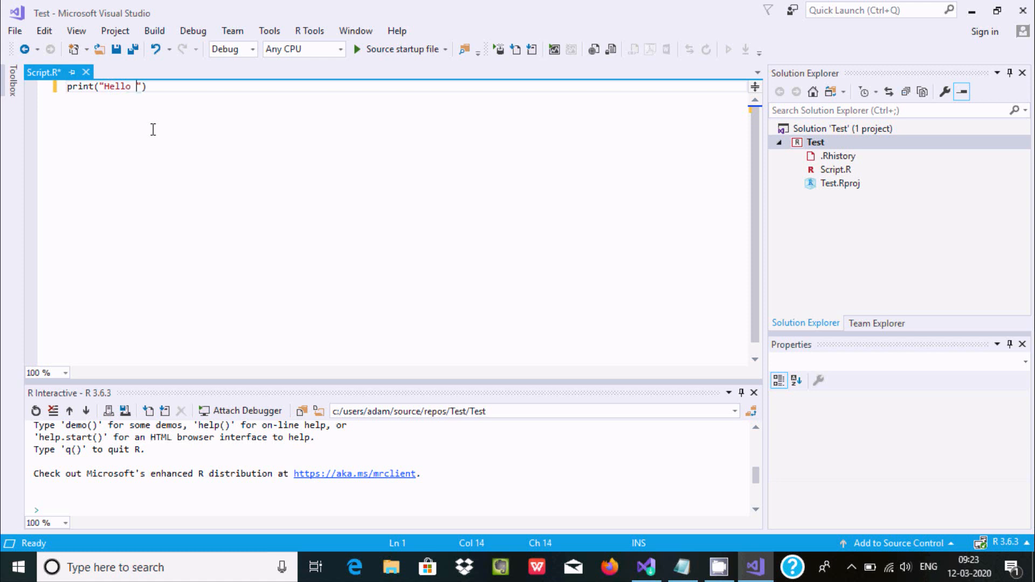
type("World!!!")
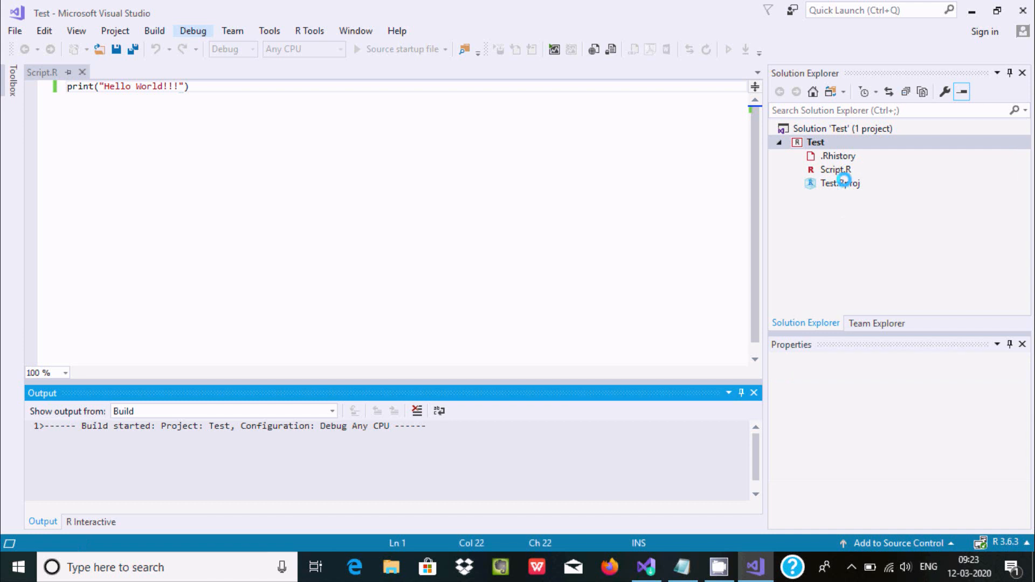
- Source Script.R so R Interactive prints "Hello World!!!", then focus the console for commands
left_click(358, 49)
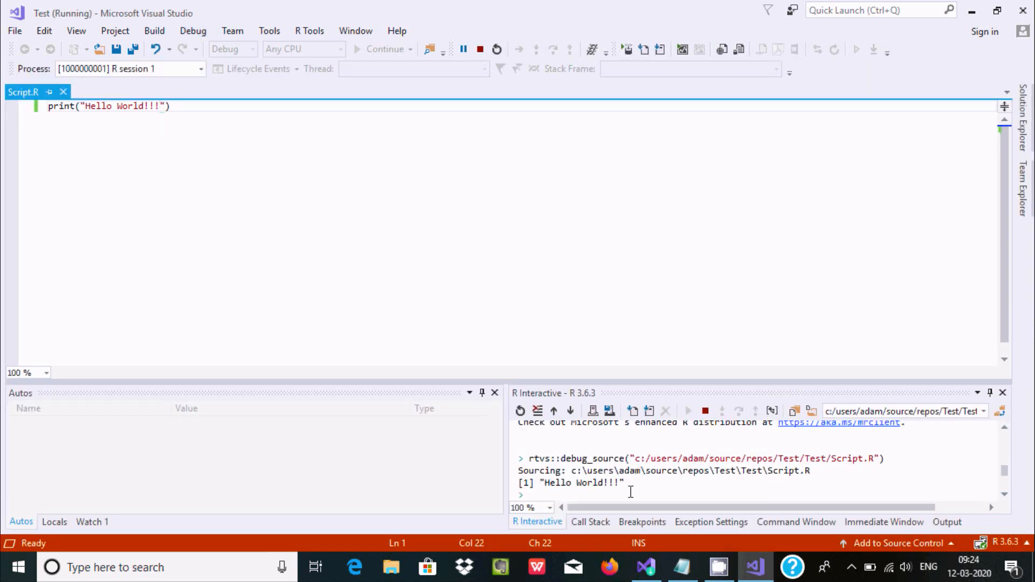
double_click(581, 483)
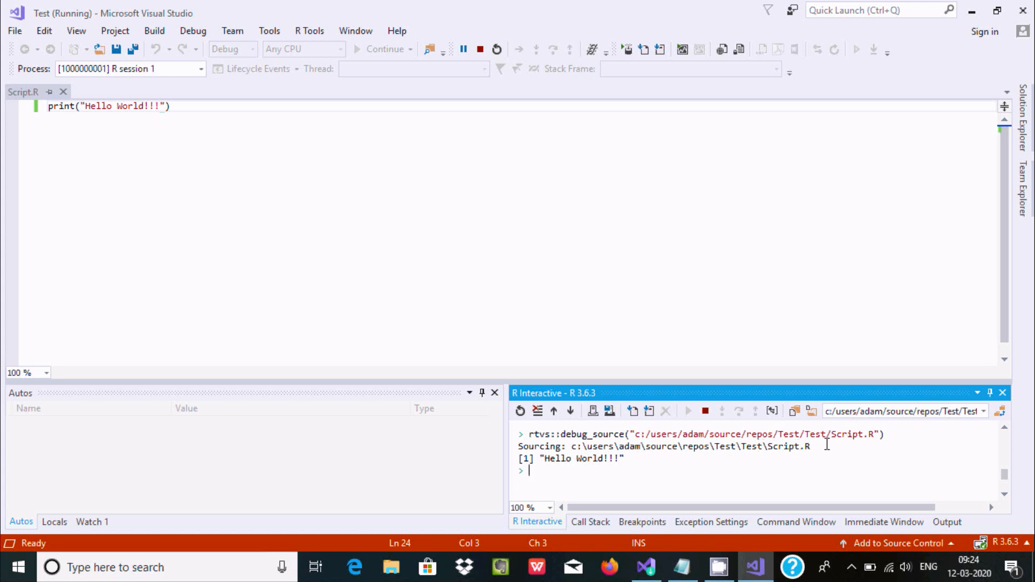
mouse_move(548, 472)
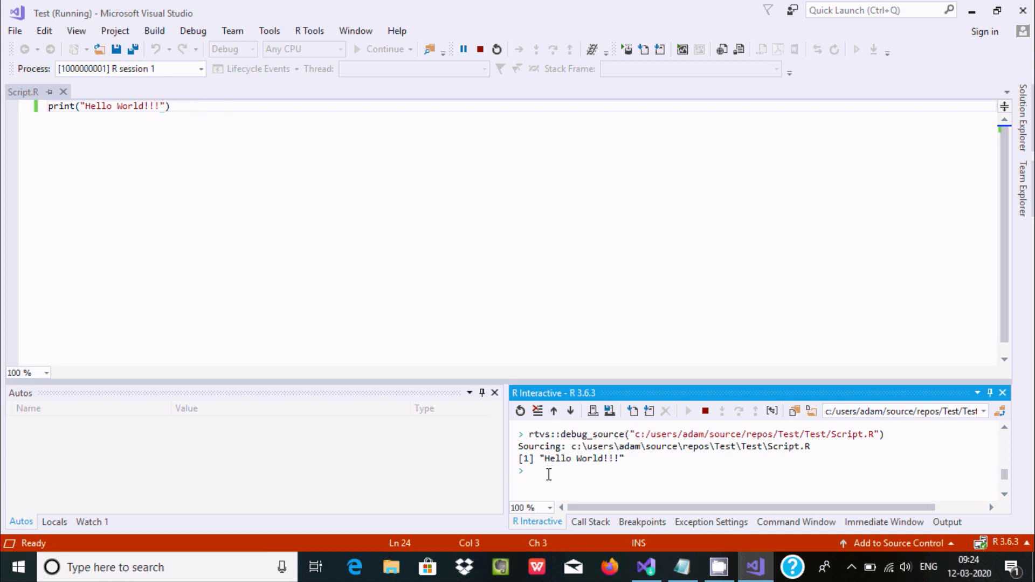
- Evaluate 7 + 8 and 9 - 7 in R Interactive, returning 15 and 2
type("7")
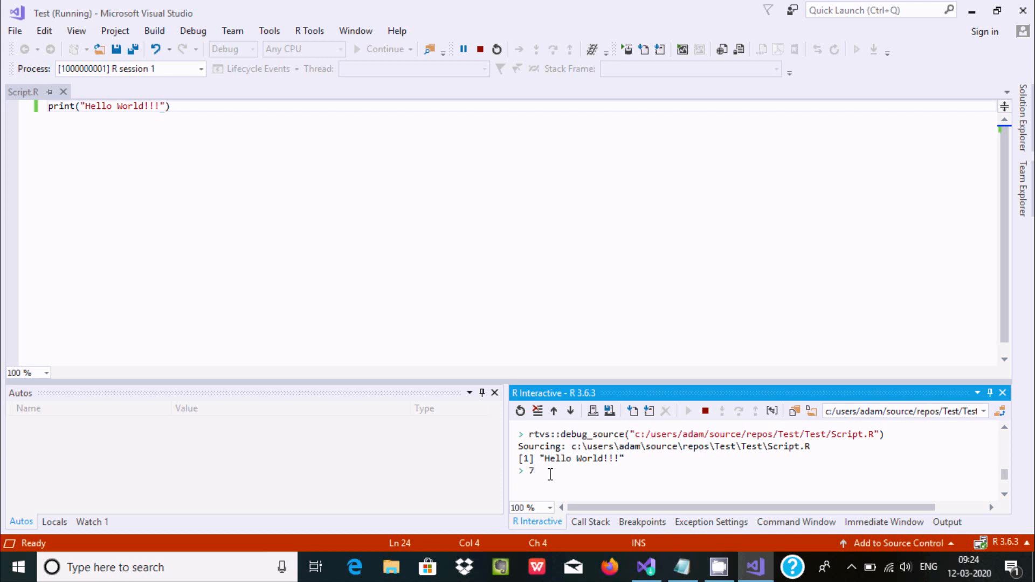
type("+")
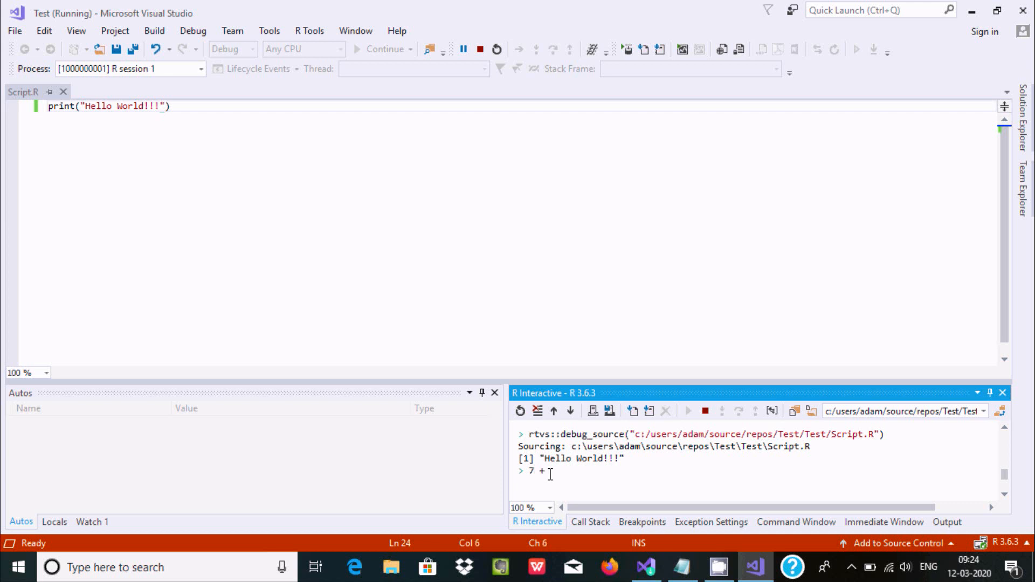
type("8")
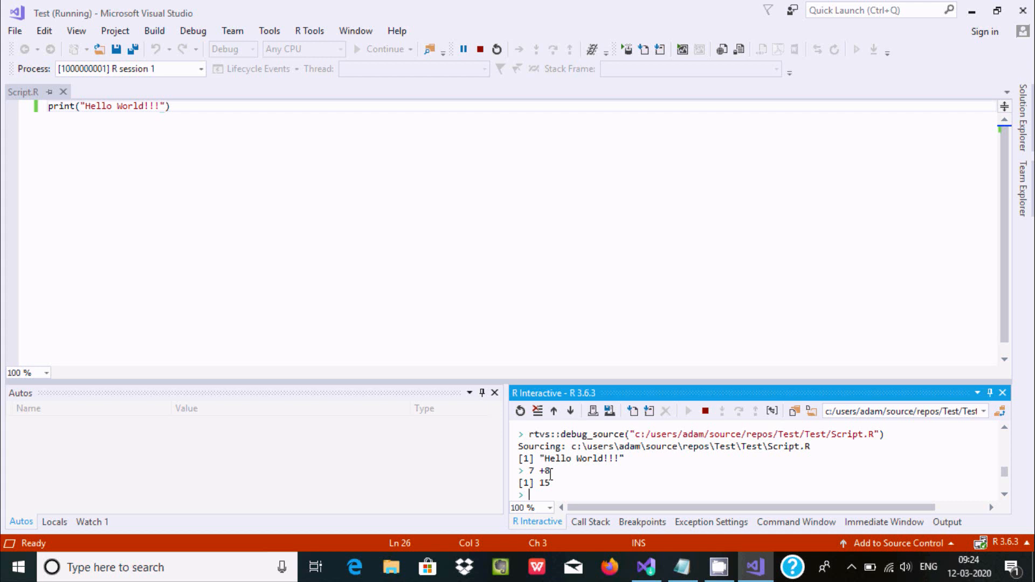
type("9-7")
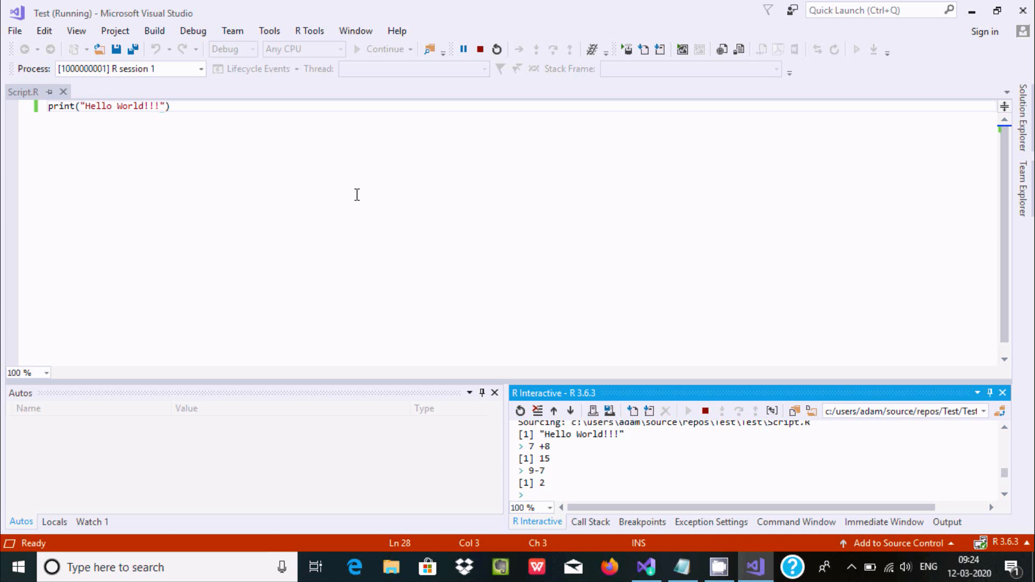
mouse_move(431, 200)
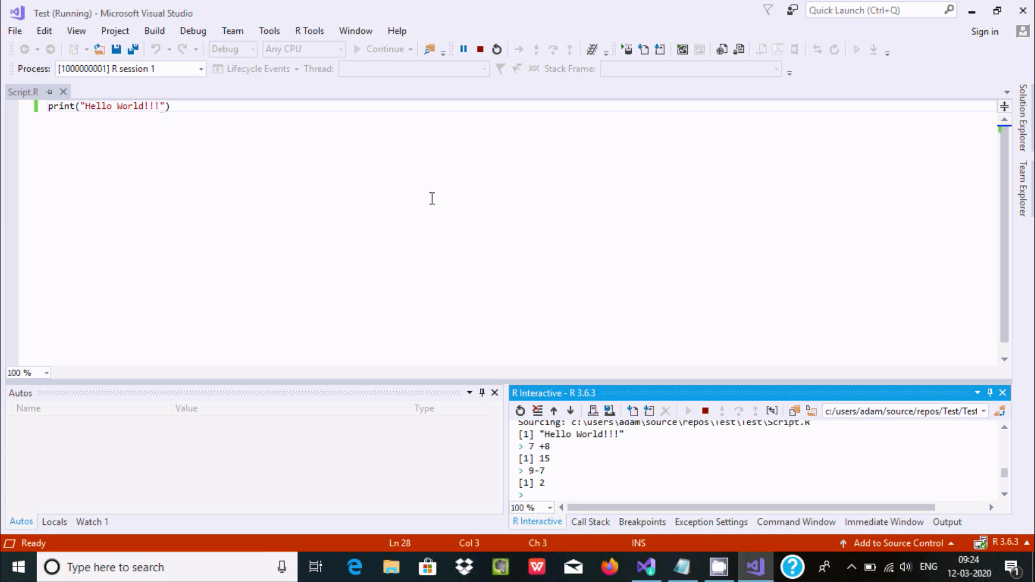
mouse_move(442, 195)
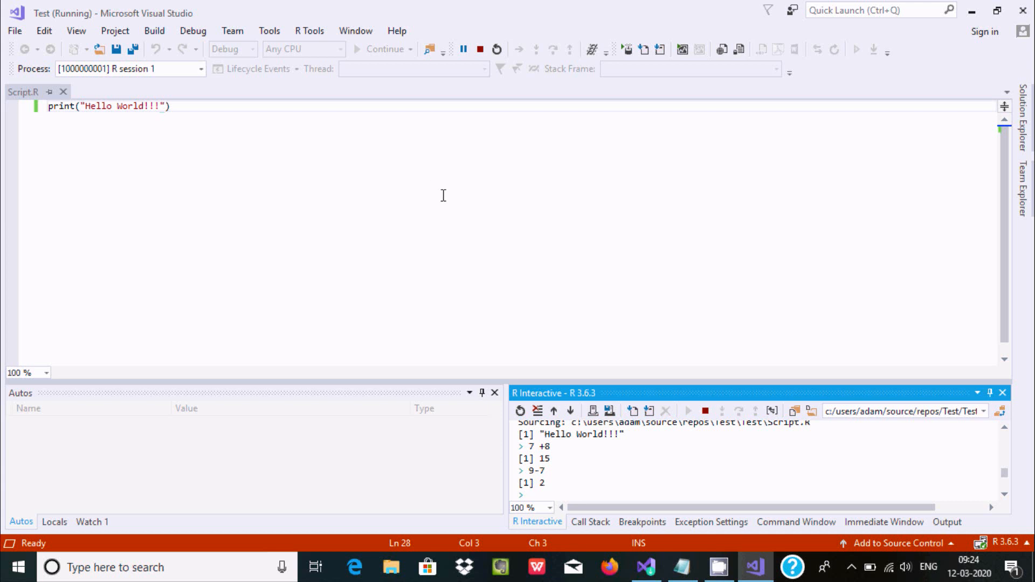